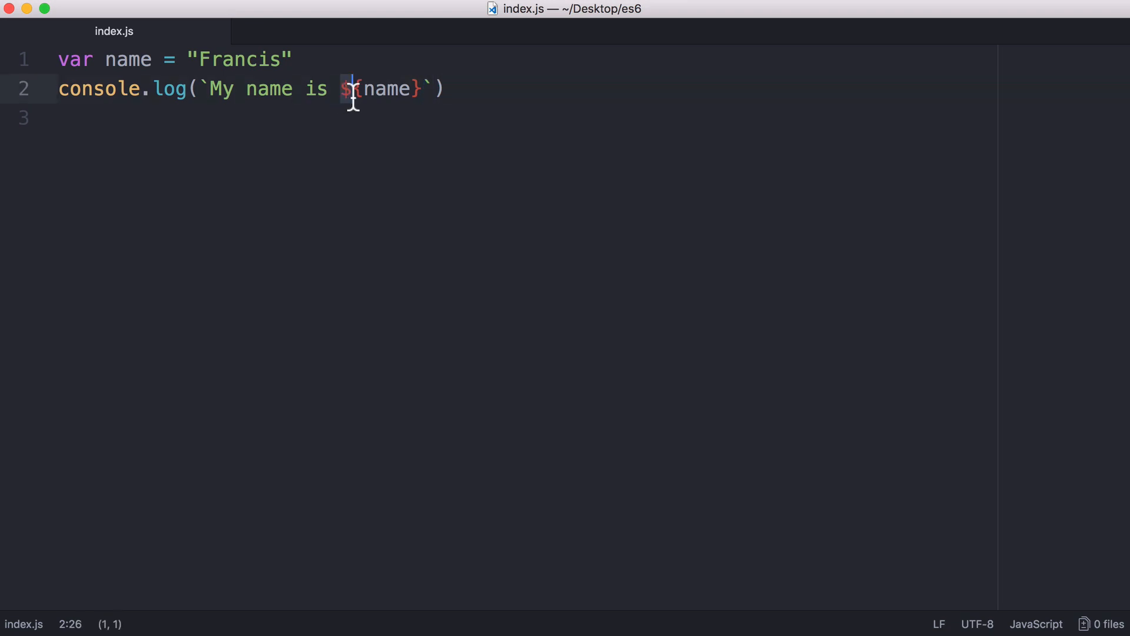
Step: Select the name variable inside the ${name} placeholder of the console.log call
{"action": "key", "text": "Right"}
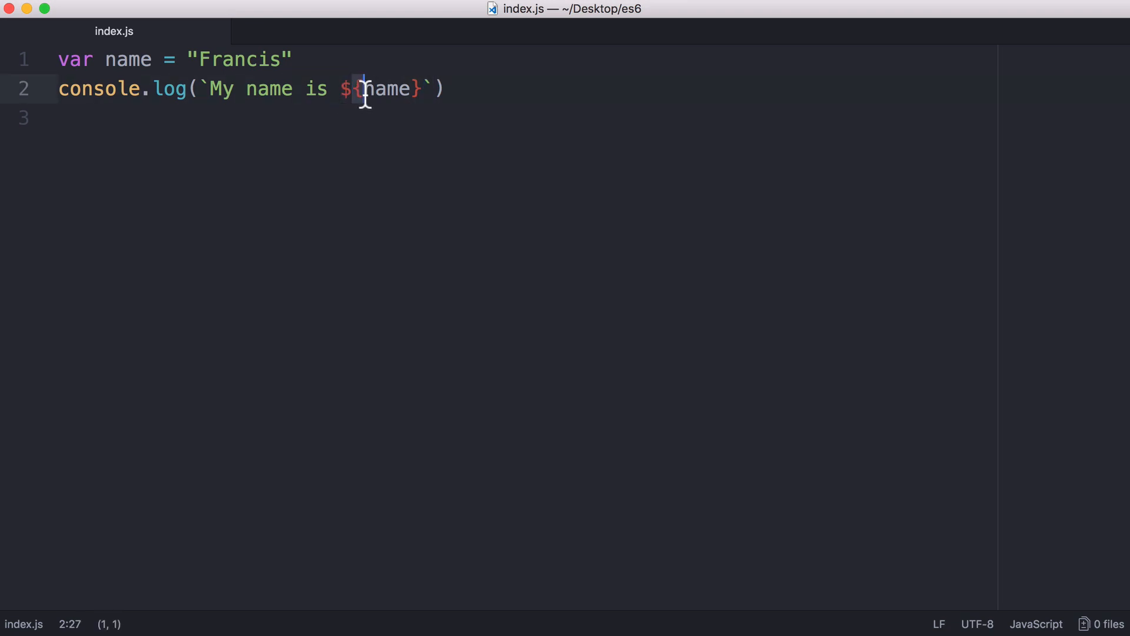
{"action": "double_click", "coordinate": [387, 88]}
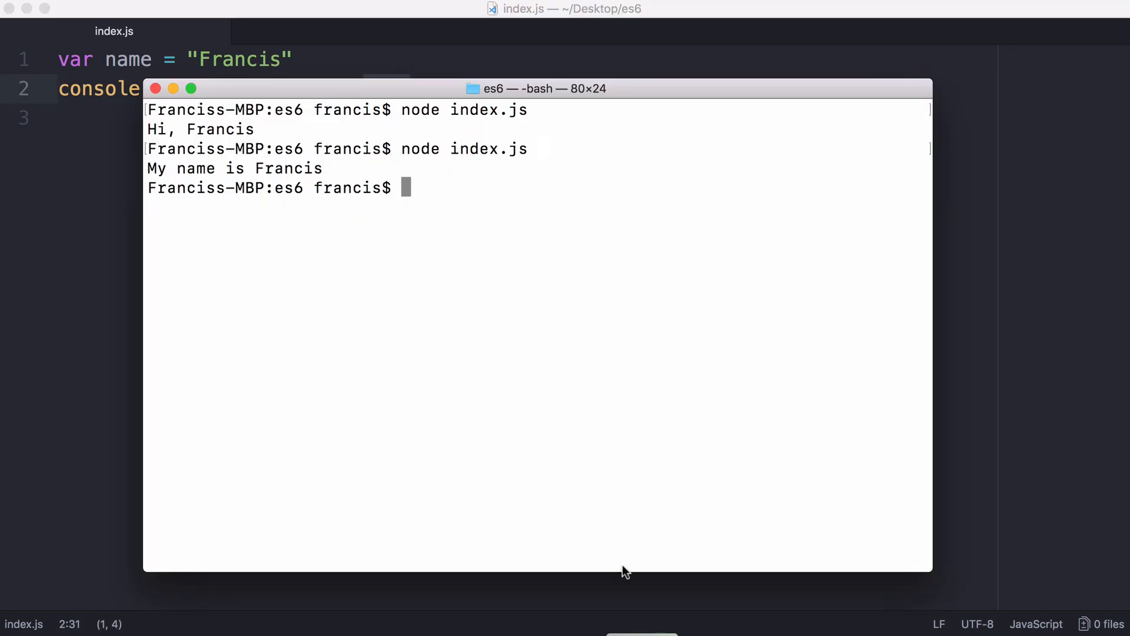
{"action": "mouse_move", "coordinate": [85, 200]}
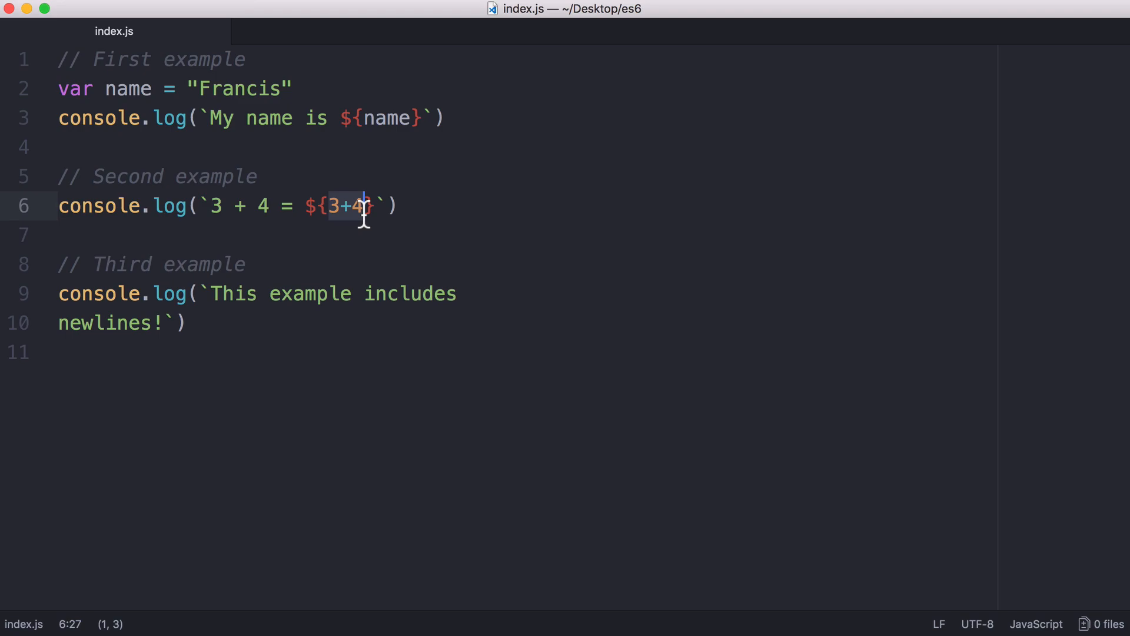
Step: Place the insertion point on the blank line below the 3+4 expression example
{"action": "left_click", "coordinate": [59, 293]}
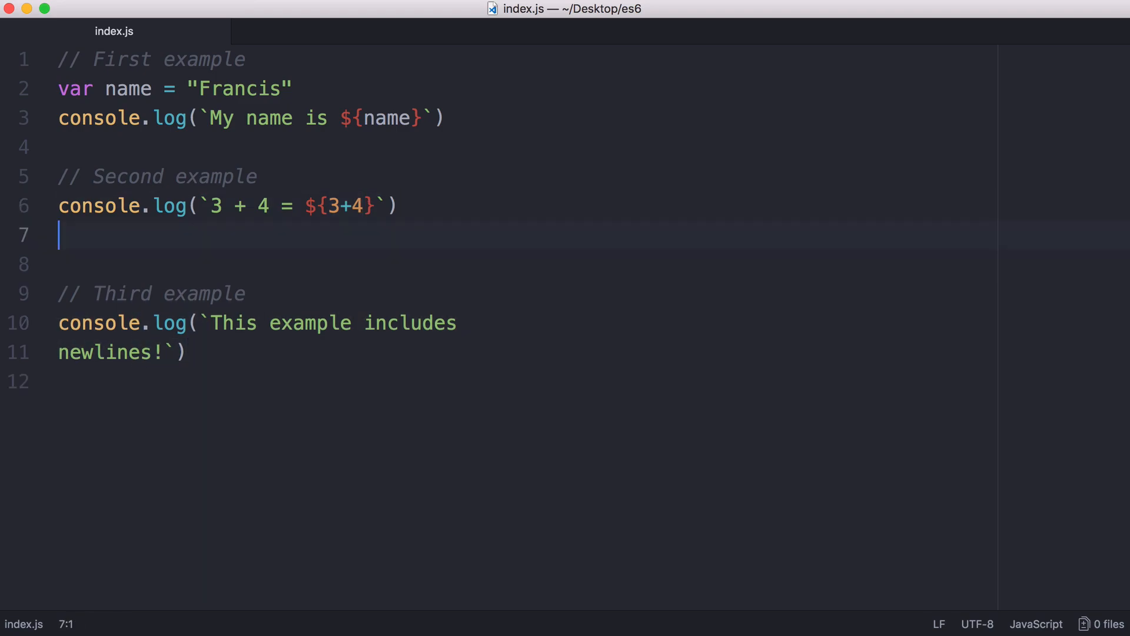
Step: Add console.log('Hello World\nThis is the second line') with an escaped newline on line 8
{"action": "type", "text": "console.log('"}
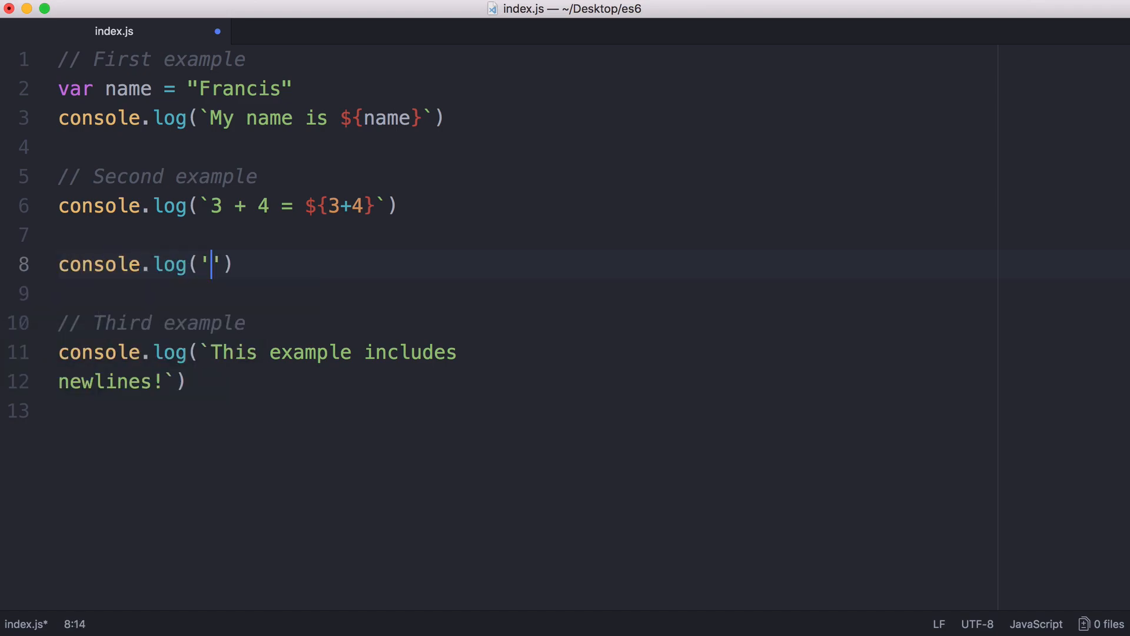
{"action": "type", "text": "Hello World"}
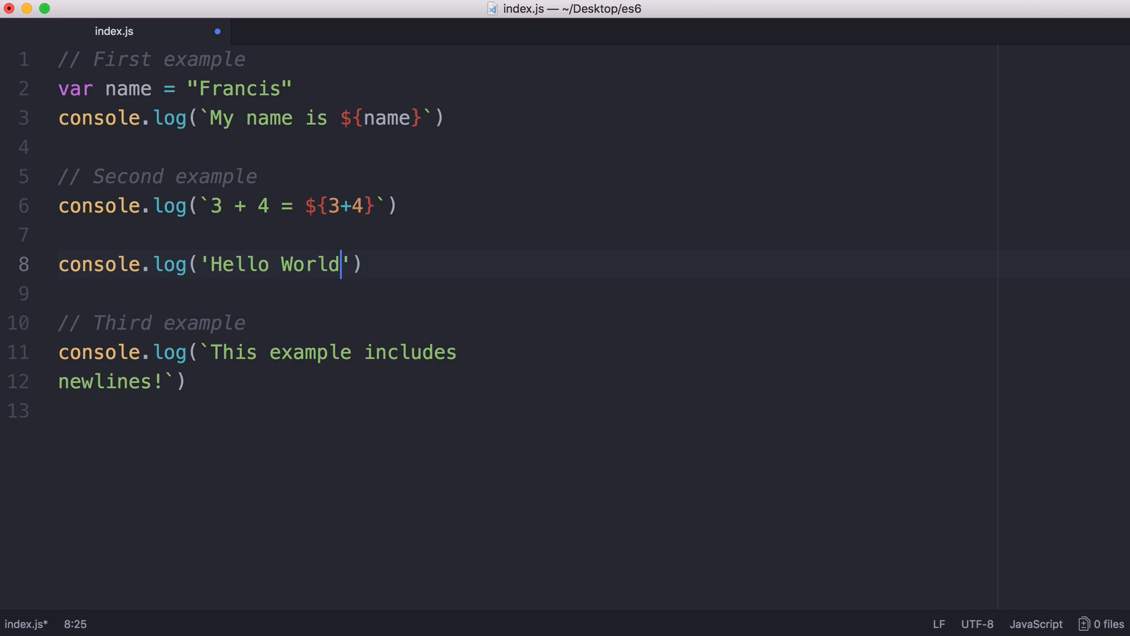
{"action": "type", "text": "\\nThis is the second"}
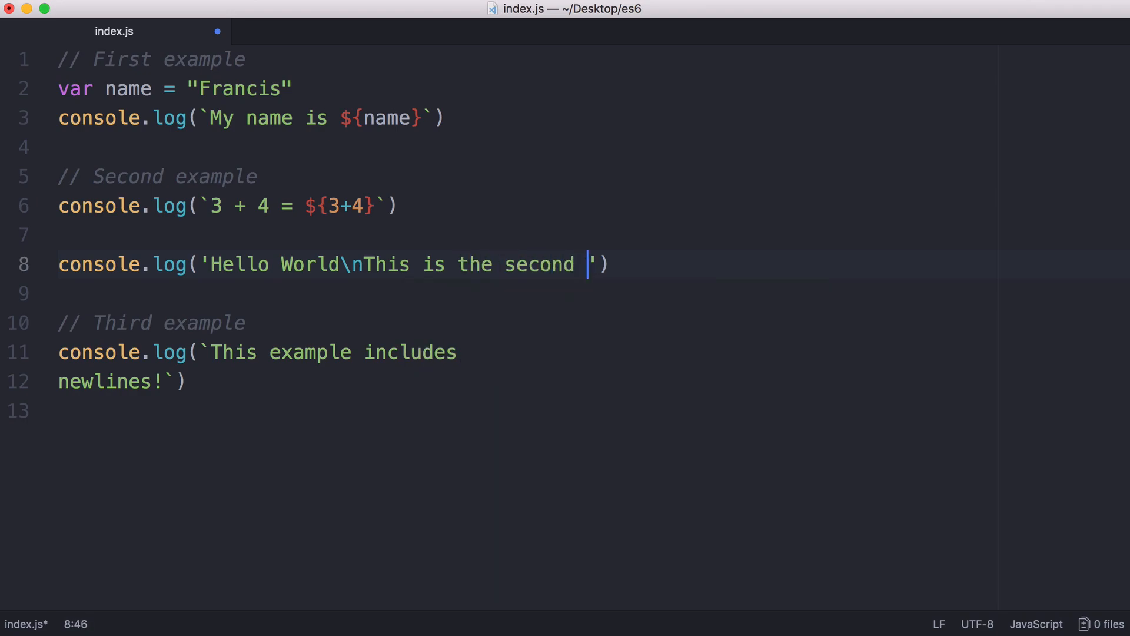
{"action": "type", "text": "line"}
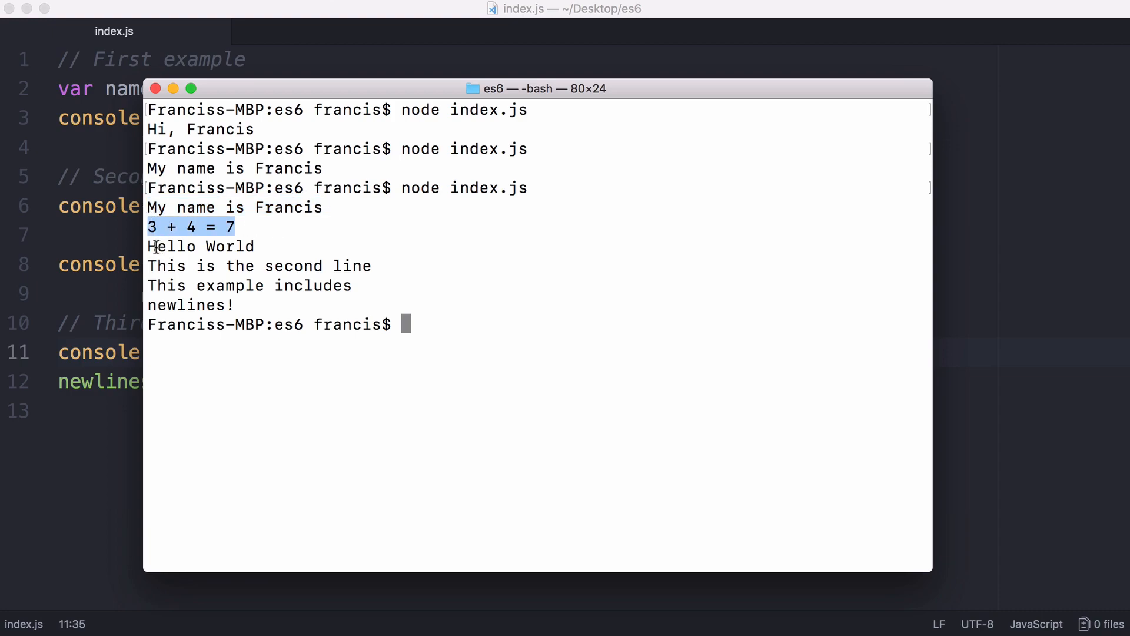
Step: Highlight the Hello World output lines and the newlines example output in Terminal
{"action": "left_click_drag", "start_coordinate": [149, 246], "coordinate": [371, 266]}
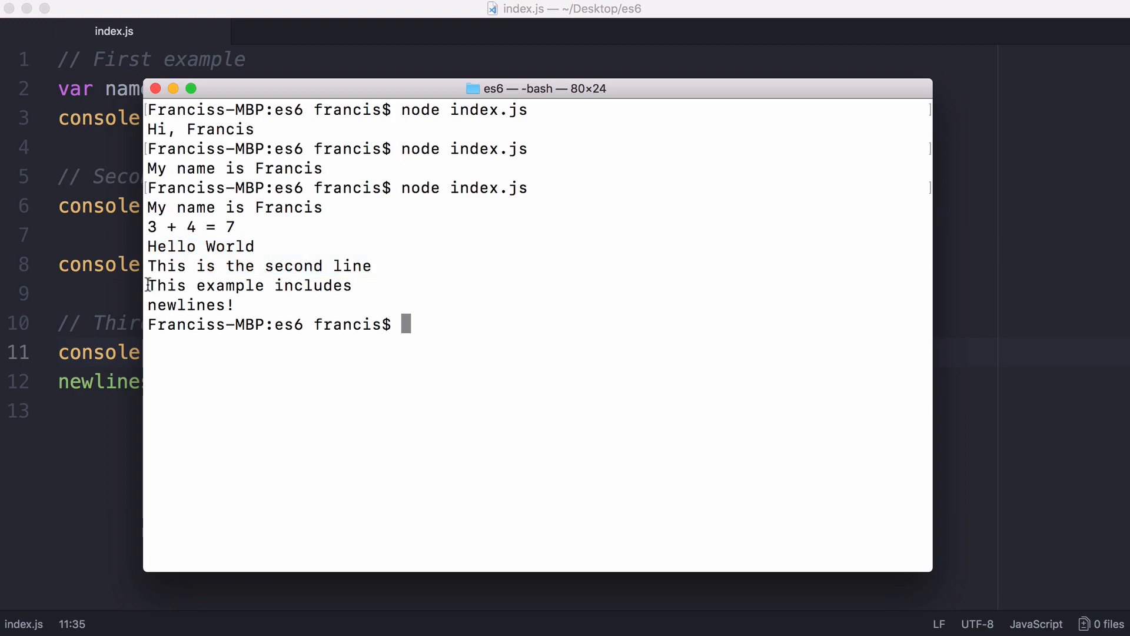
{"action": "left_click_drag", "start_coordinate": [148, 285], "coordinate": [234, 304]}
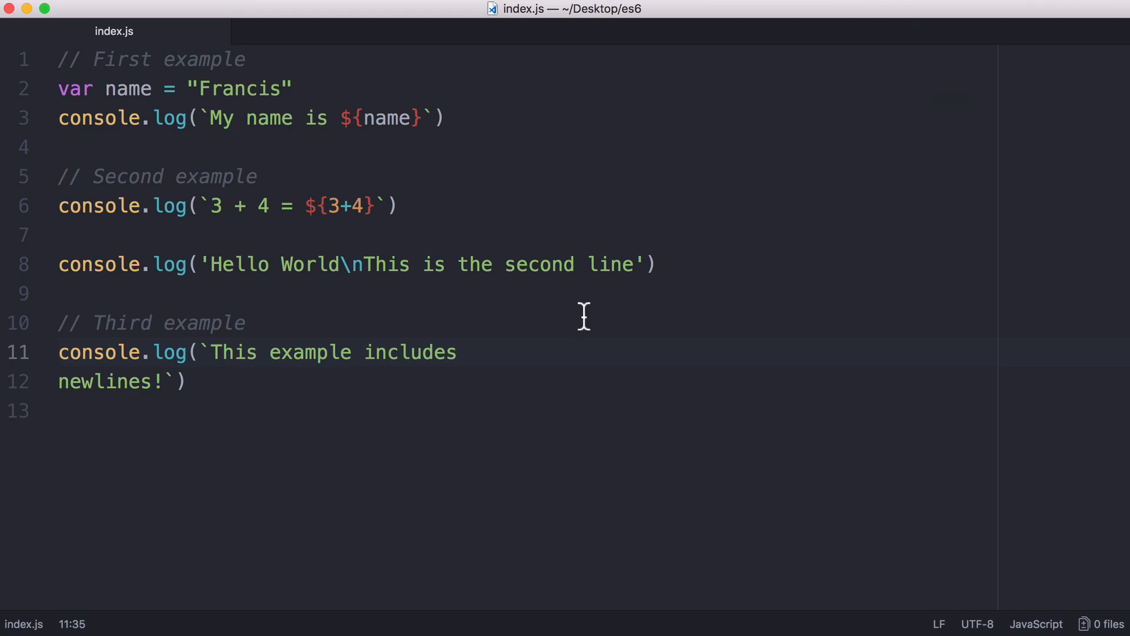
Step: Return focus to the Atom editor with the cursor at the end of line 11
{"action": "left_click", "coordinate": [458, 352]}
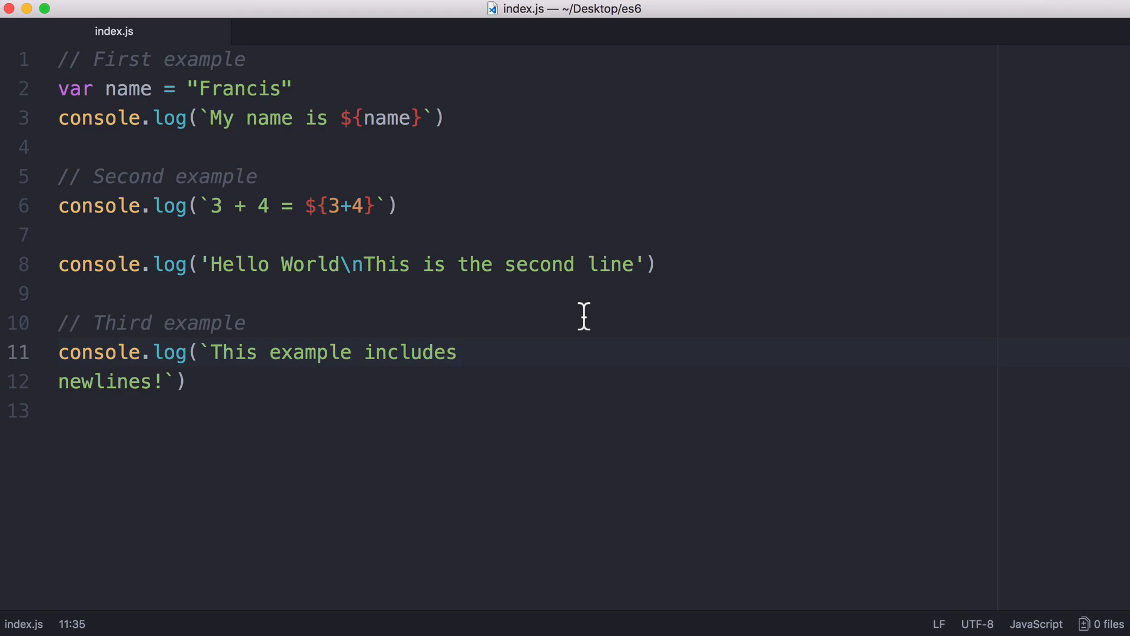
{"action": "left_click", "coordinate": [458, 352]}
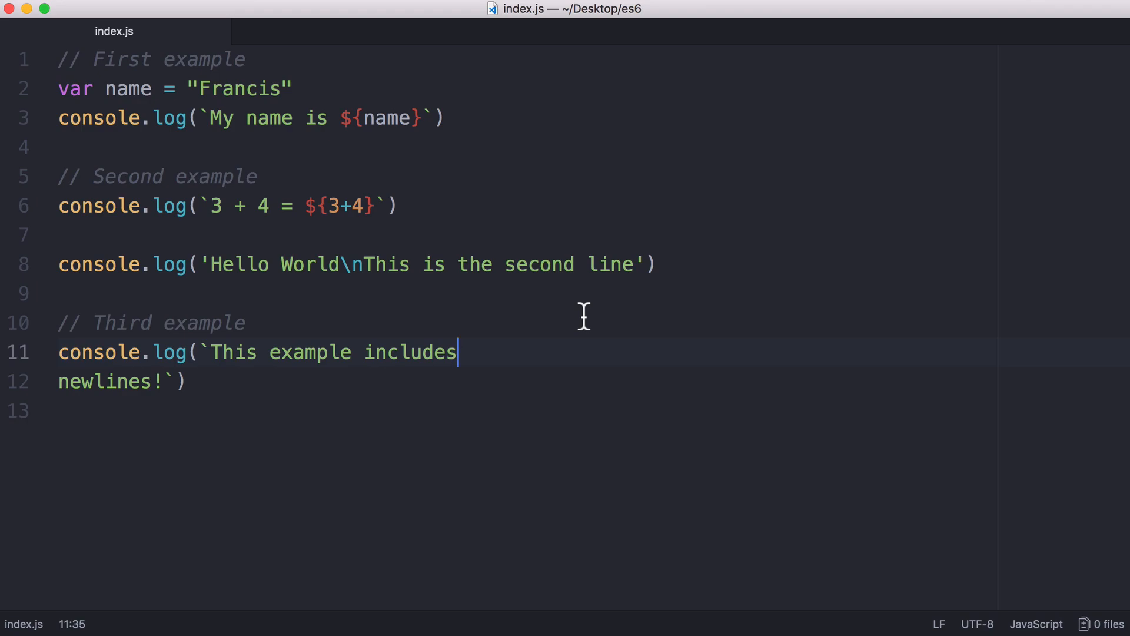